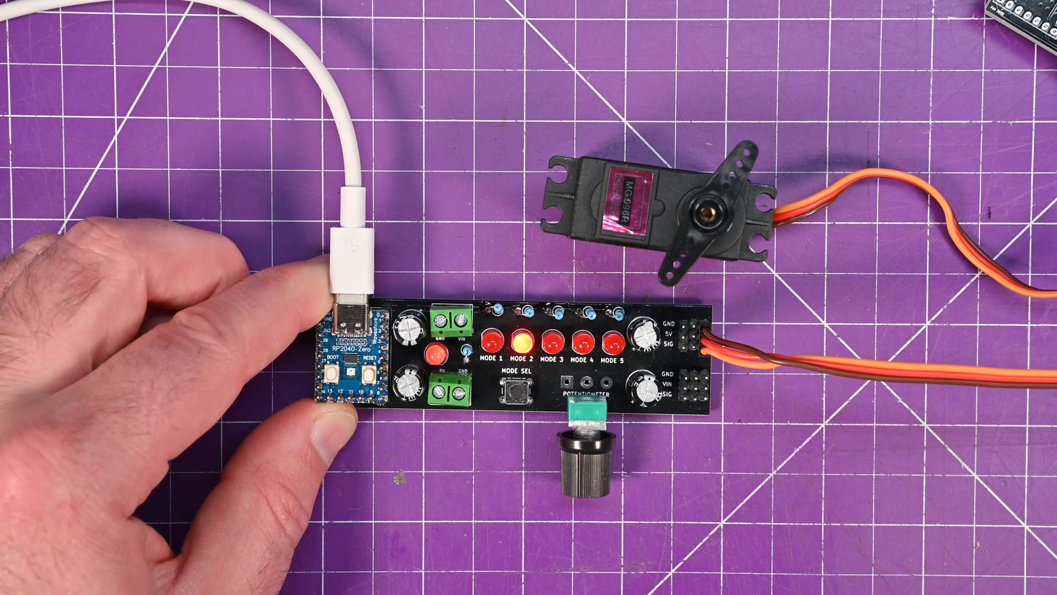
pyautogui.click(516, 384)
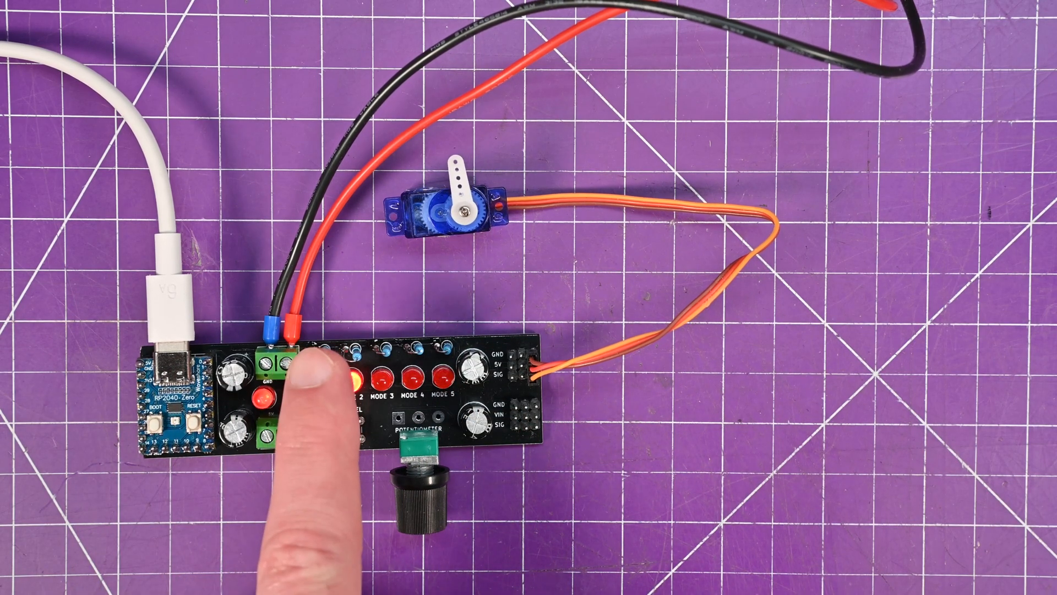
pyautogui.click(351, 429)
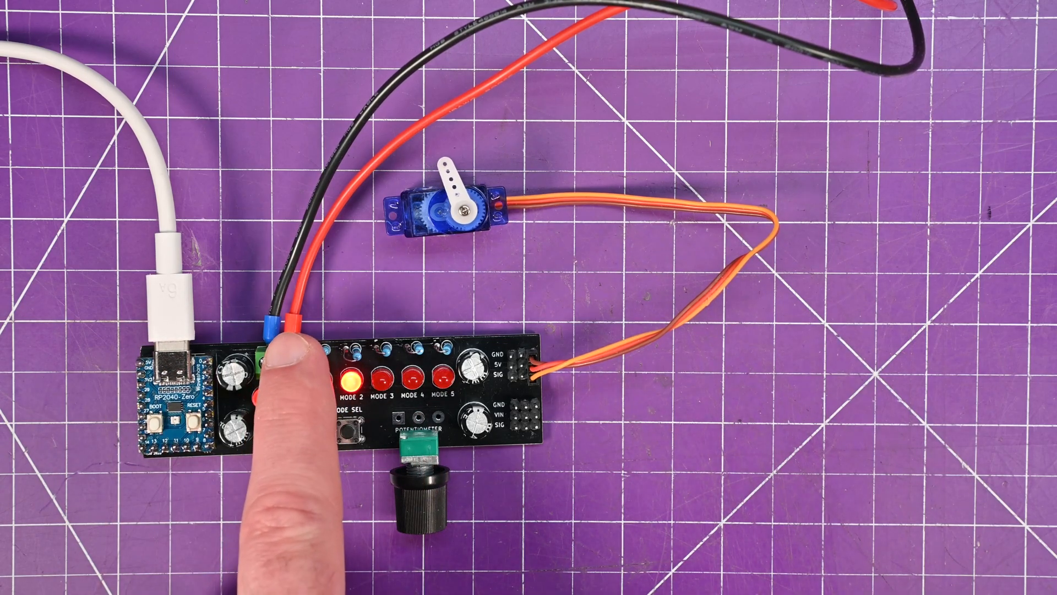